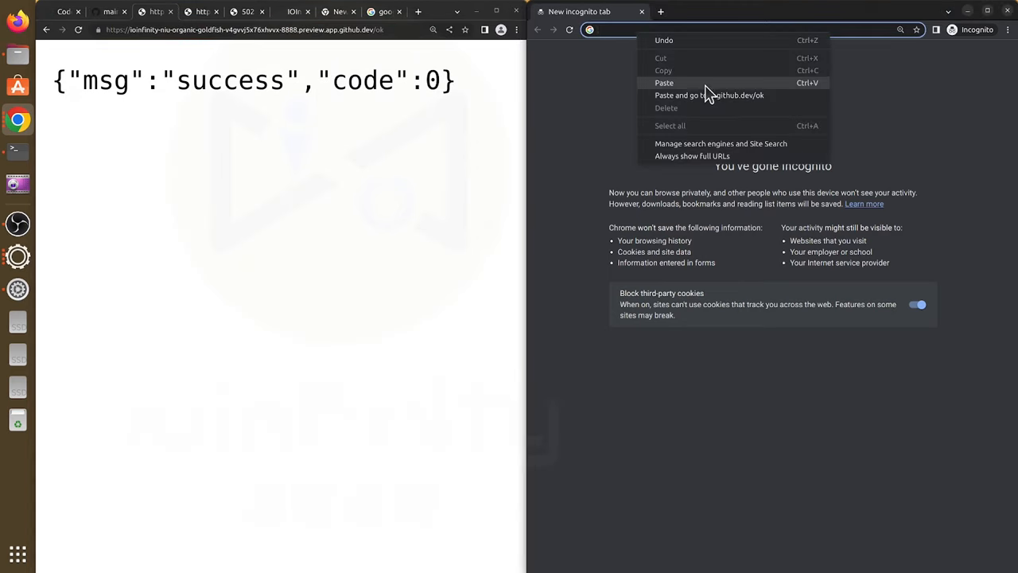
Step: Paste and go to the copied private preview URL in the incognito address bar
left_click(709, 96)
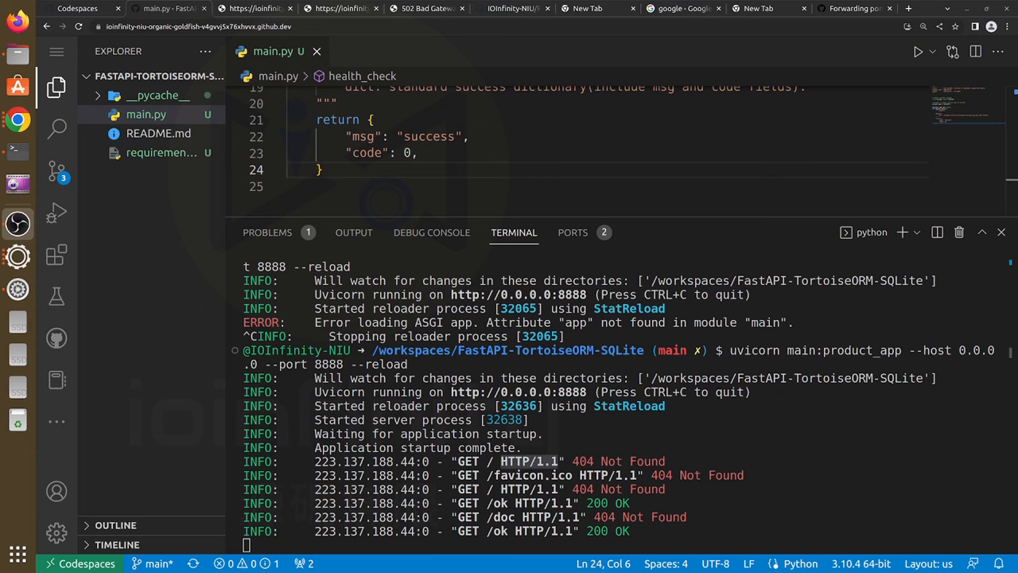
Step: Show the forwarded ports list, confirming port 8888 is set to private
left_click(573, 232)
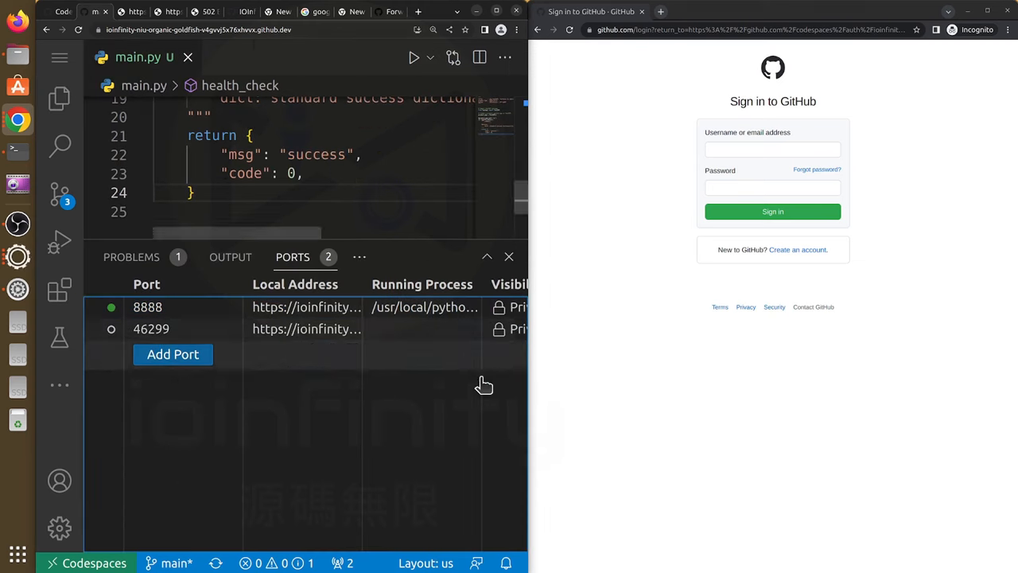
mouse_move(446, 111)
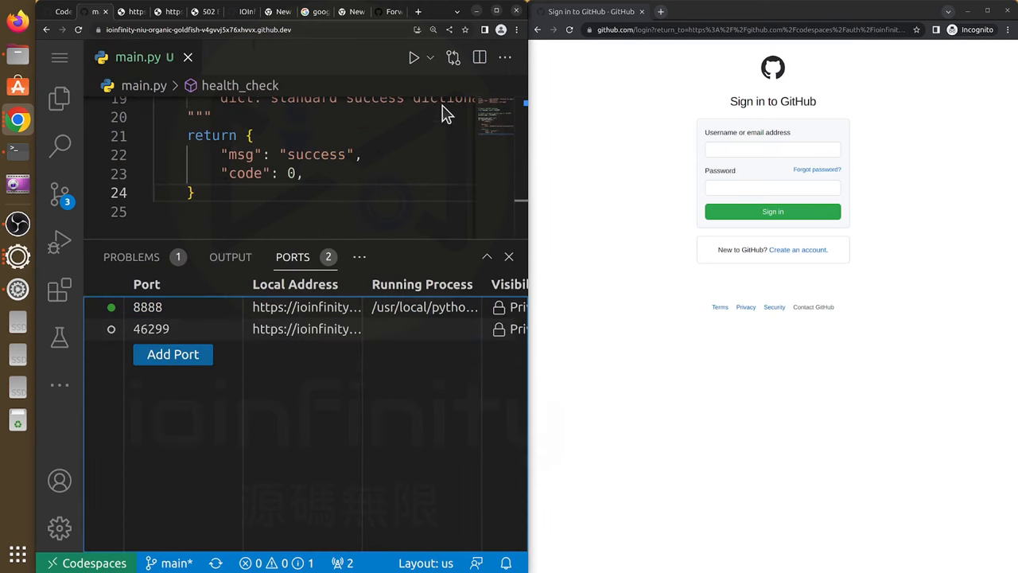